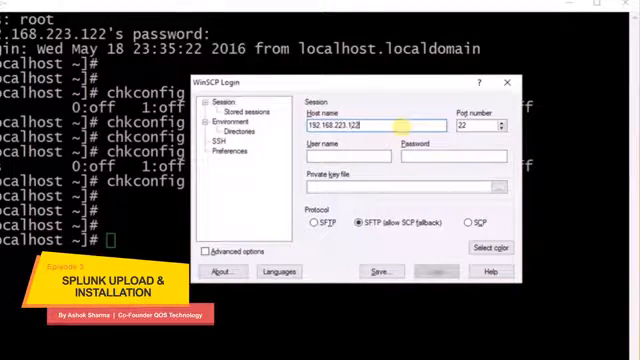
Step: Log in to 192.168.223.122 as root over SFTP
{"action": "type", "text": "root"}
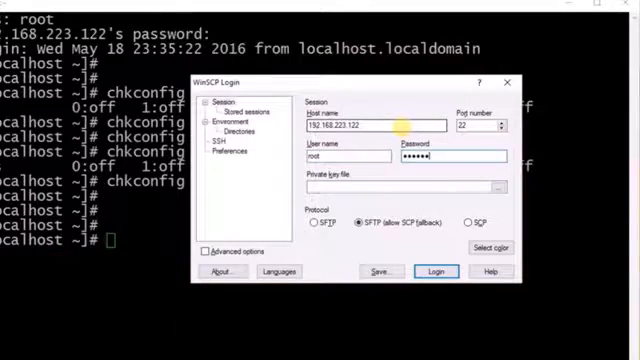
{"action": "left_click", "coordinate": [436, 272]}
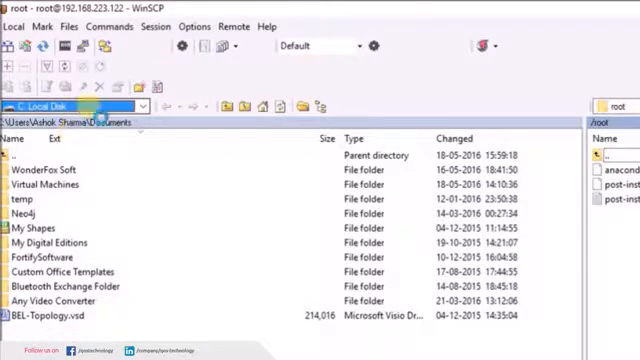
Step: Browse the local E: drive into Images > Splunk > 6.3.3 installers folder
{"action": "left_click", "coordinate": [148, 106]}
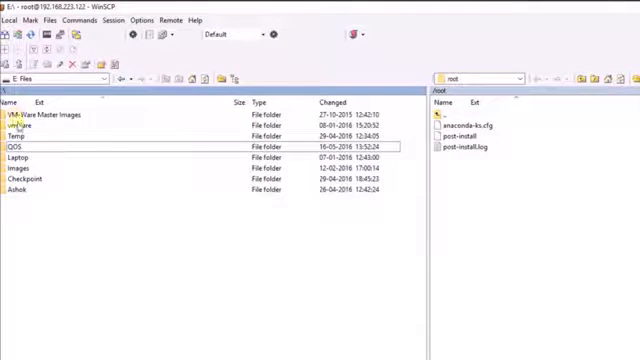
{"action": "double_click", "coordinate": [16, 164]}
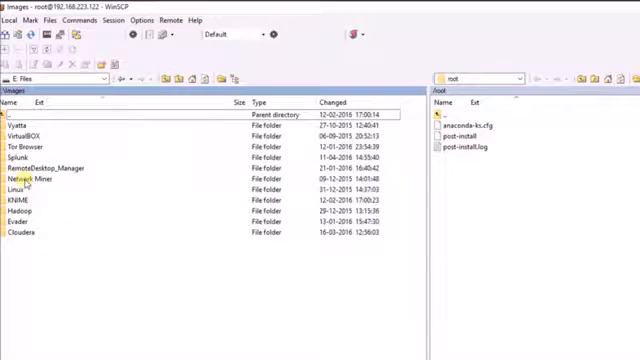
{"action": "double_click", "coordinate": [30, 158]}
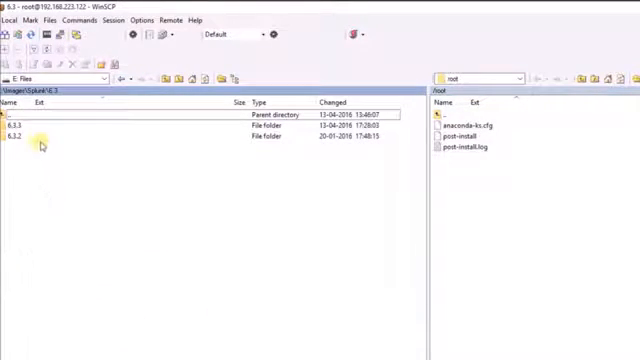
{"action": "double_click", "coordinate": [20, 126]}
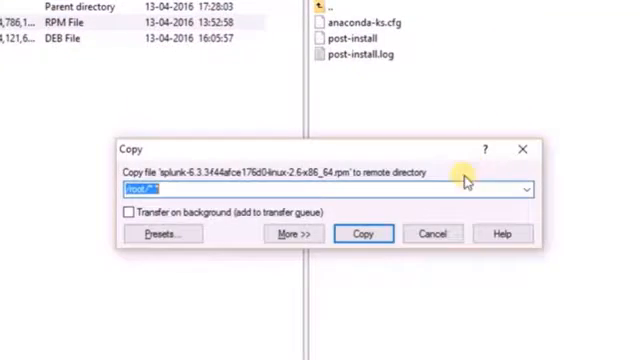
Step: Copy the Splunk 6.3.3 RPM to the remote root directory
{"action": "left_click", "coordinate": [362, 232]}
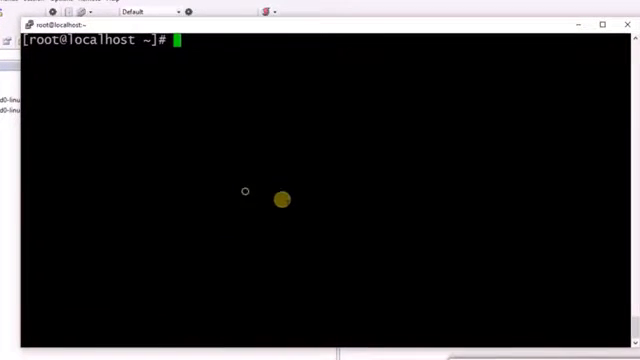
Step: From /root, install splunk-6.3.3-f44afce176d0-linux-2.6-x86_64.rpm with rpm -i
{"action": "type", "text": "cd /root/"}
{"action": "type", "text": "ls"}
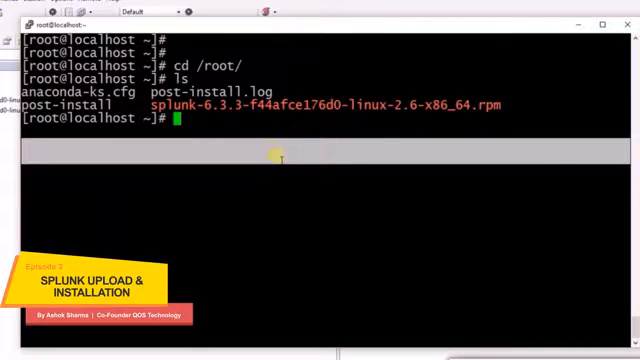
{"action": "type", "text": "rpm -"}
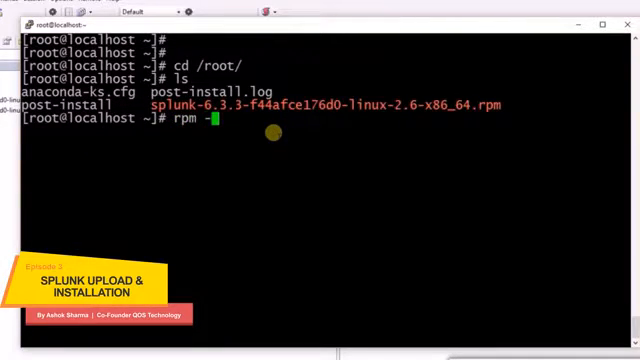
{"action": "type", "text": "i splunk-6.3.3-f44afce176d0-linux-2.6-x86_64.rpm"}
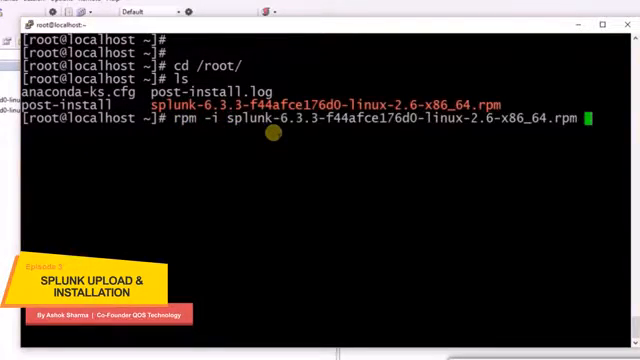
{"action": "key", "text": "Return"}
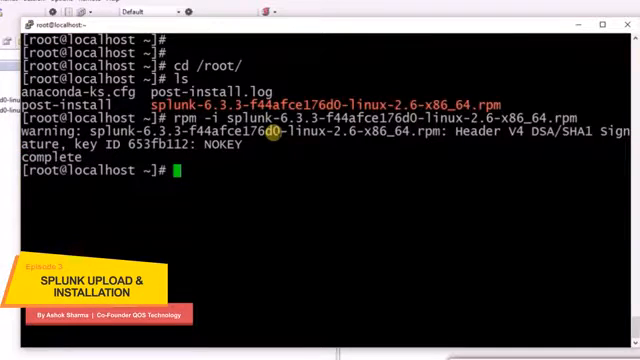
Step: Change into /opt/splunk/bin and run ./splunk start
{"action": "key", "text": "Return"}
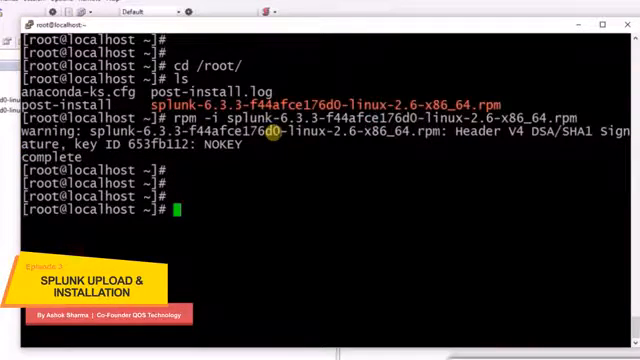
{"action": "type", "text": "cd /opt/s"}
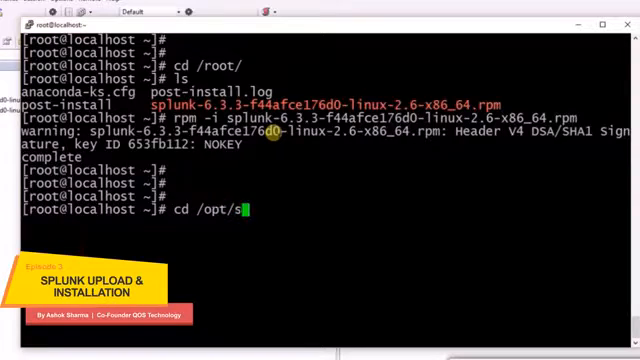
{"action": "type", "text": "plunk/b"}
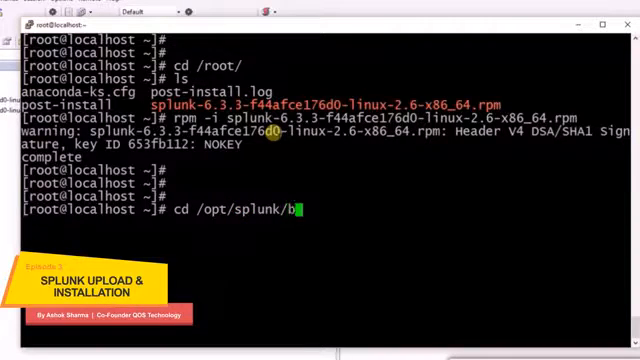
{"action": "key", "text": "Return"}
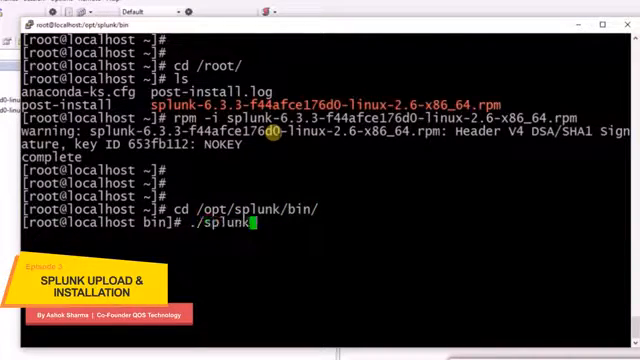
{"action": "type", "text": "start"}
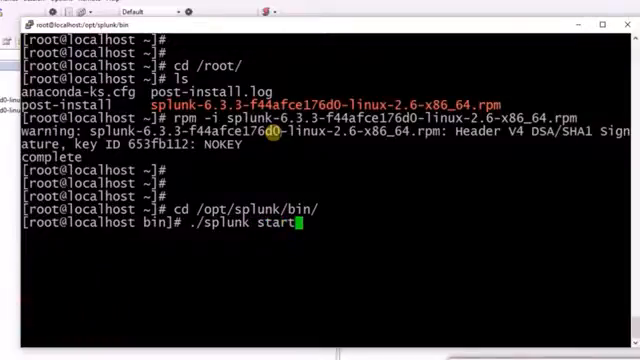
{"action": "key", "text": "Return"}
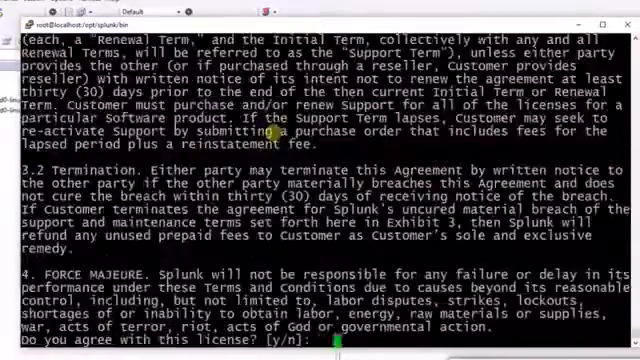
Step: Answer y to the license prompt and review the startup output down to the port 8000 wait
{"action": "type", "text": "y"}
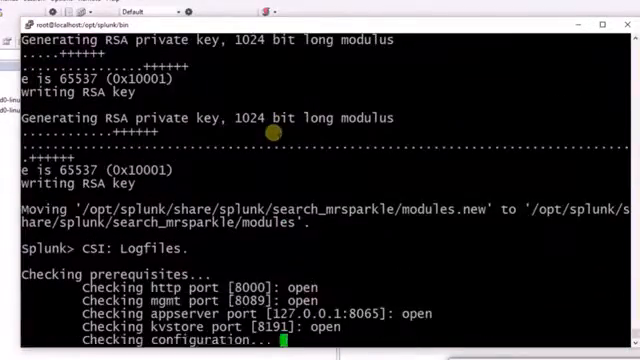
{"action": "scroll", "scroll_direction": "down", "scroll_amount": 3}
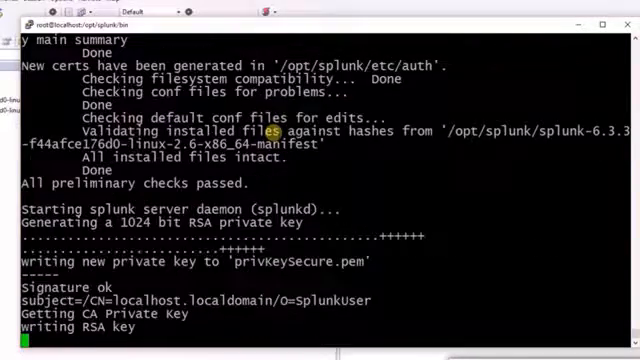
{"action": "scroll", "scroll_direction": "down", "scroll_amount": 3}
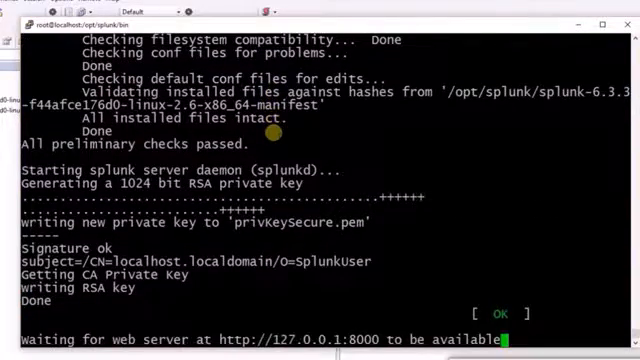